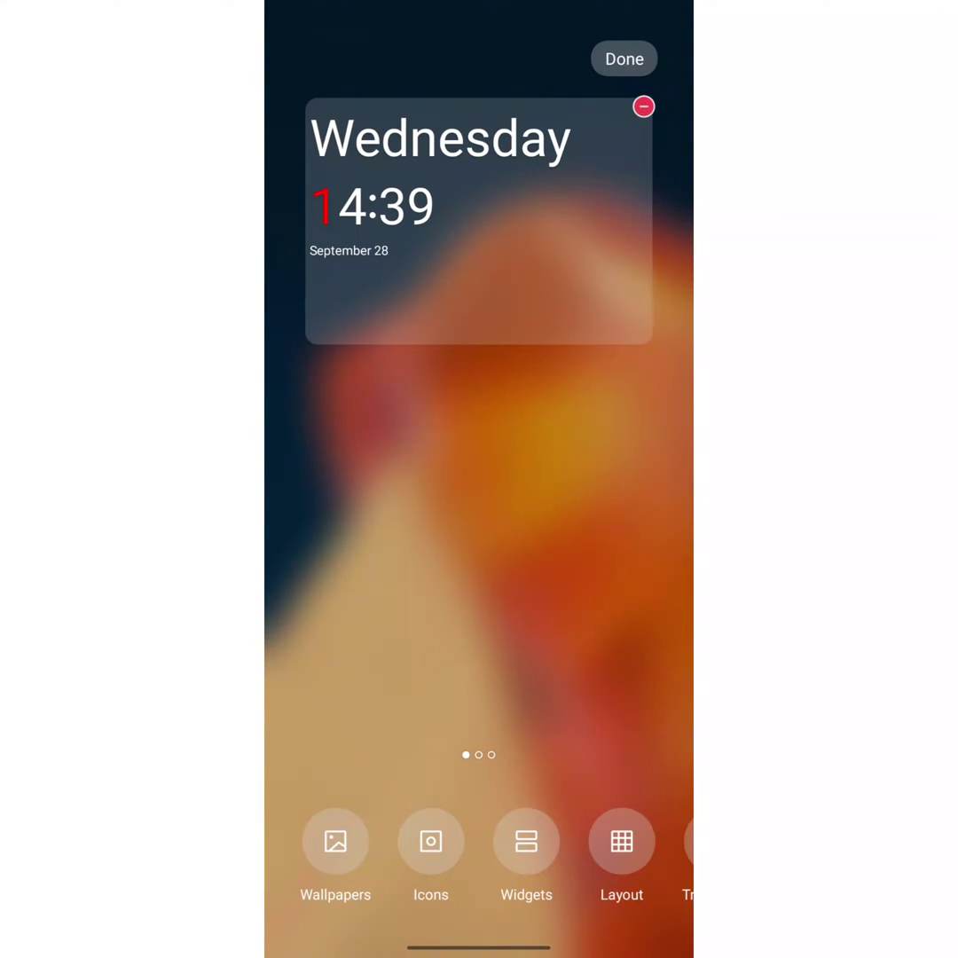
Add the 2×2 analog clock widget from the Widgets list above the date widget
left_click(525, 840)
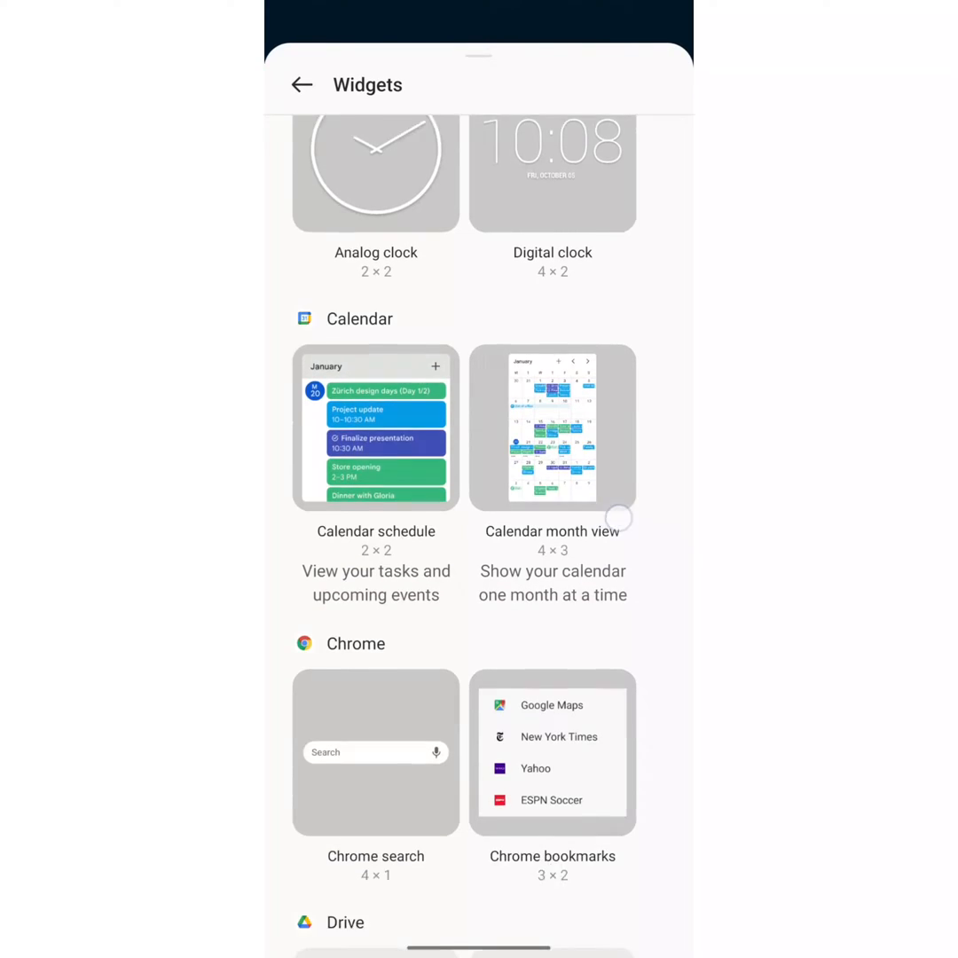
scroll("down", 3)
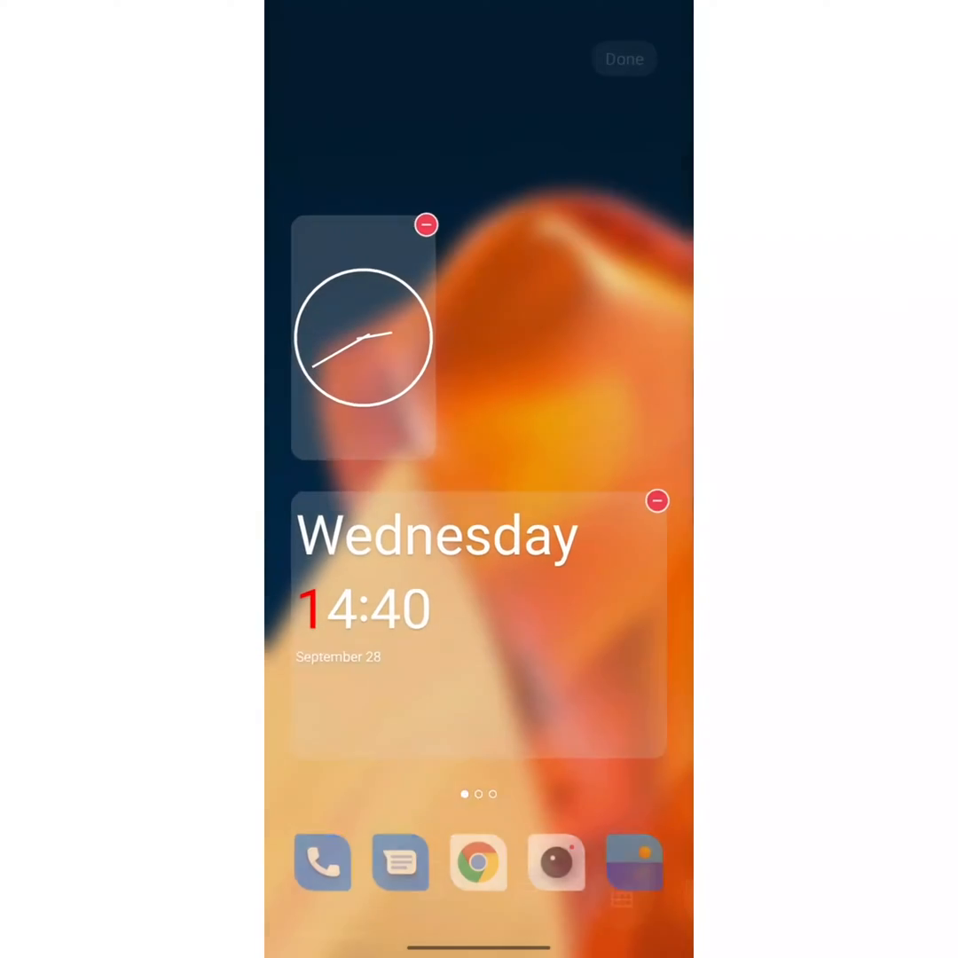
Leave edit mode with Done, then long-press the analog clock until resize handles appear
left_click(624, 59)
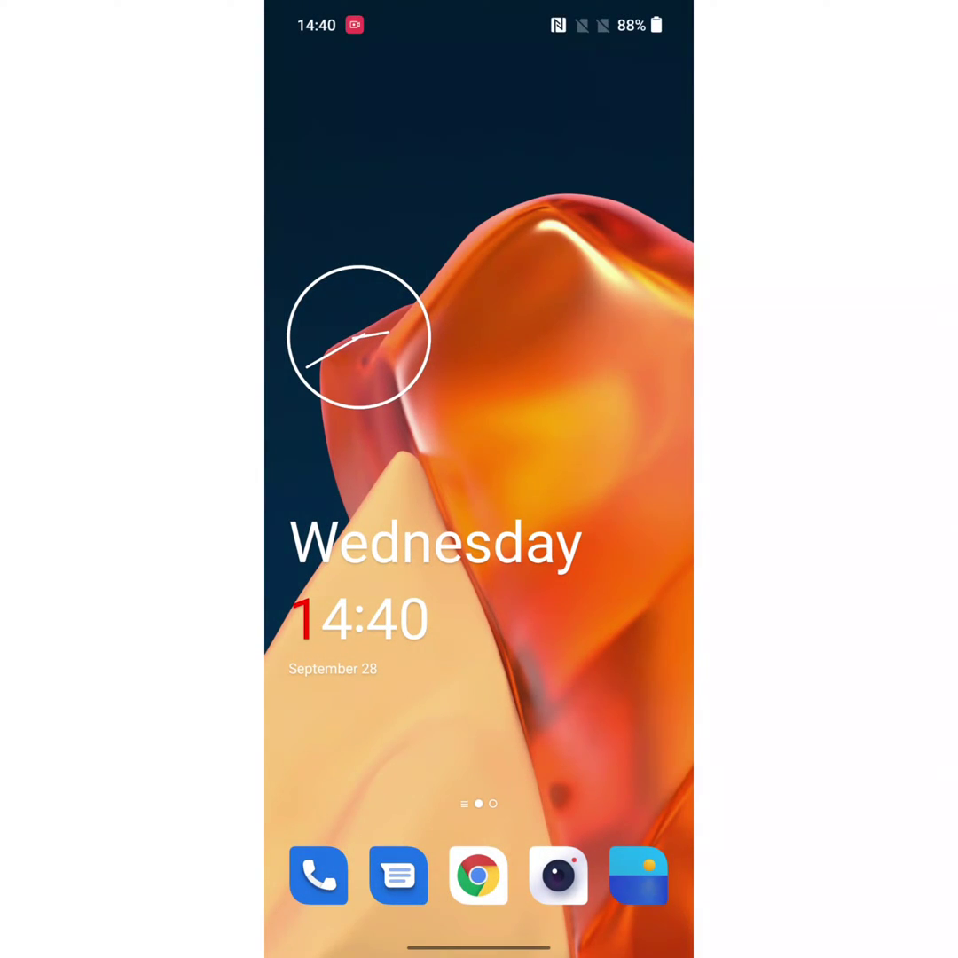
left_click(358, 337)
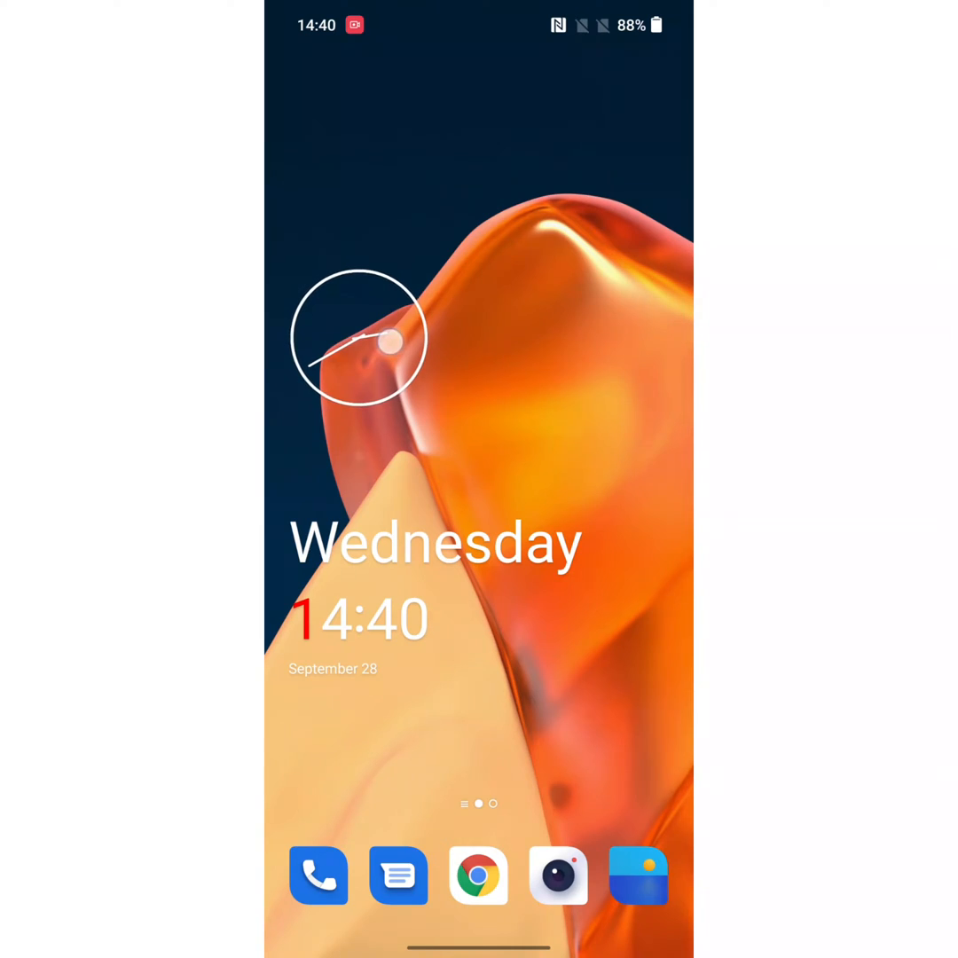
left_click(358, 341)
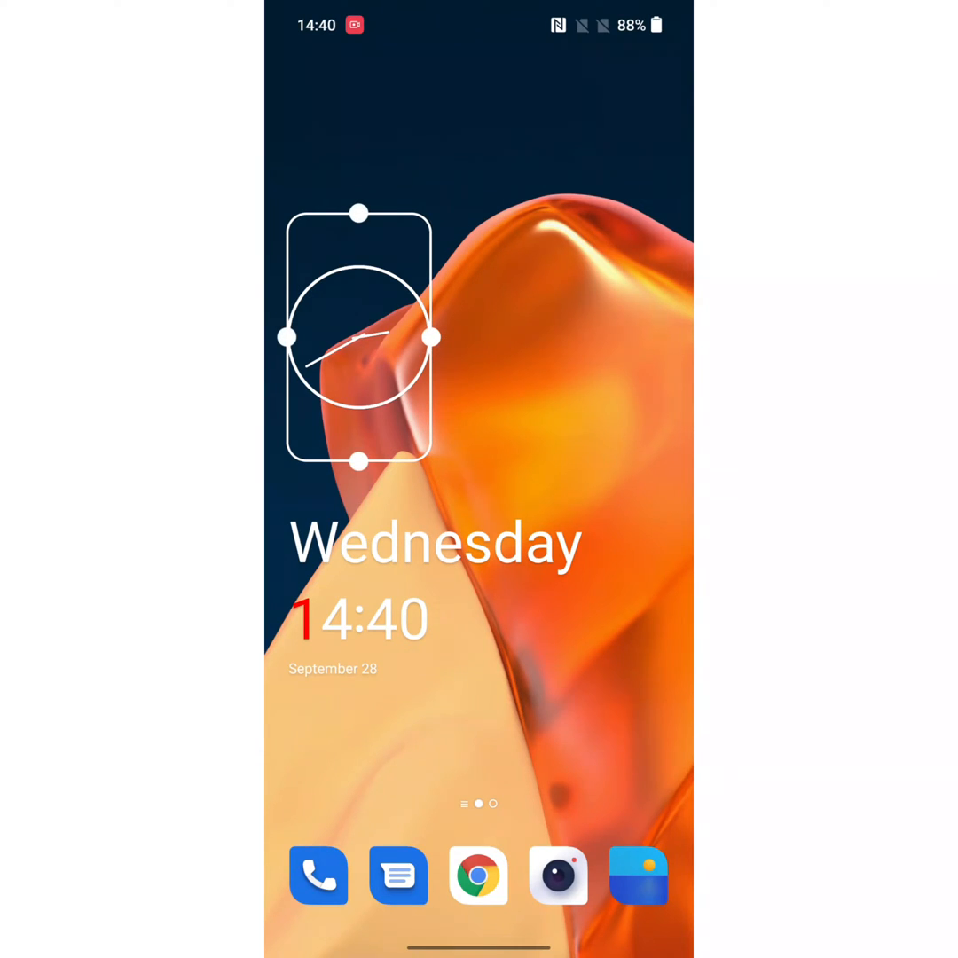
Drag the analog clock to the upper centre and choose Remove, bringing up the confirmation sheet
left_click(358, 337)
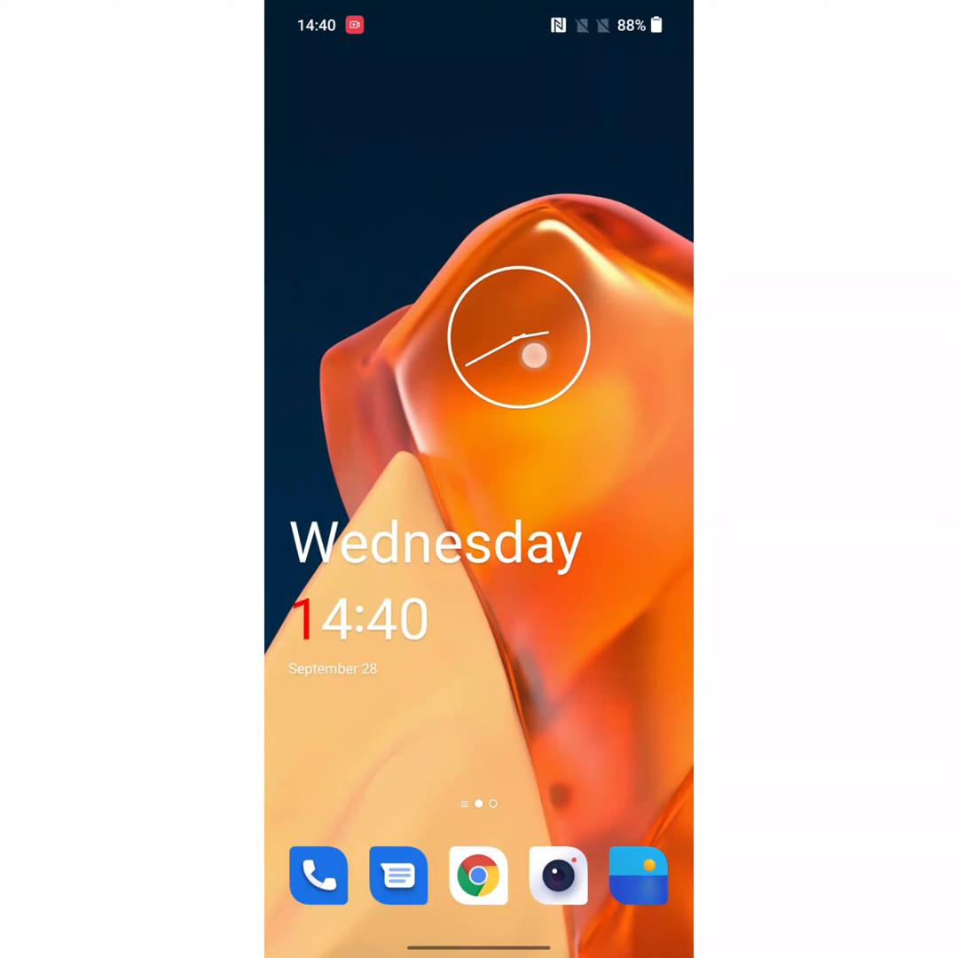
left_click(518, 337)
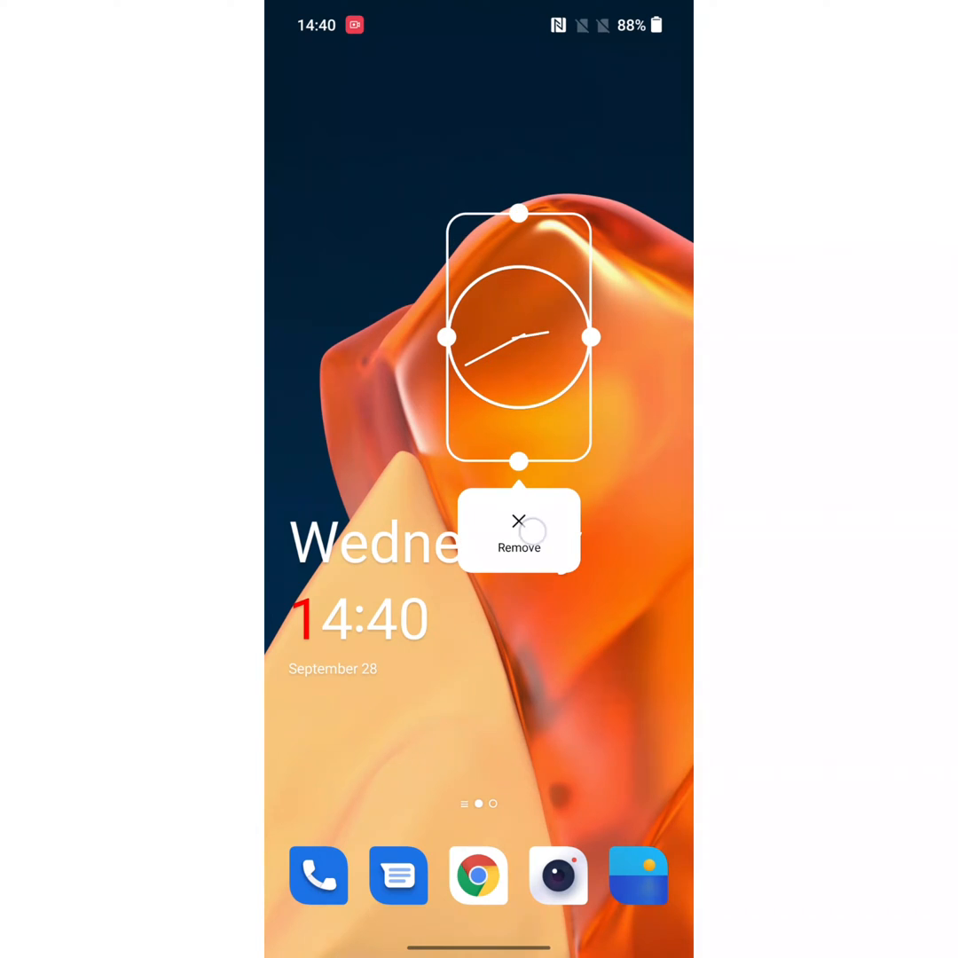
left_click(518, 534)
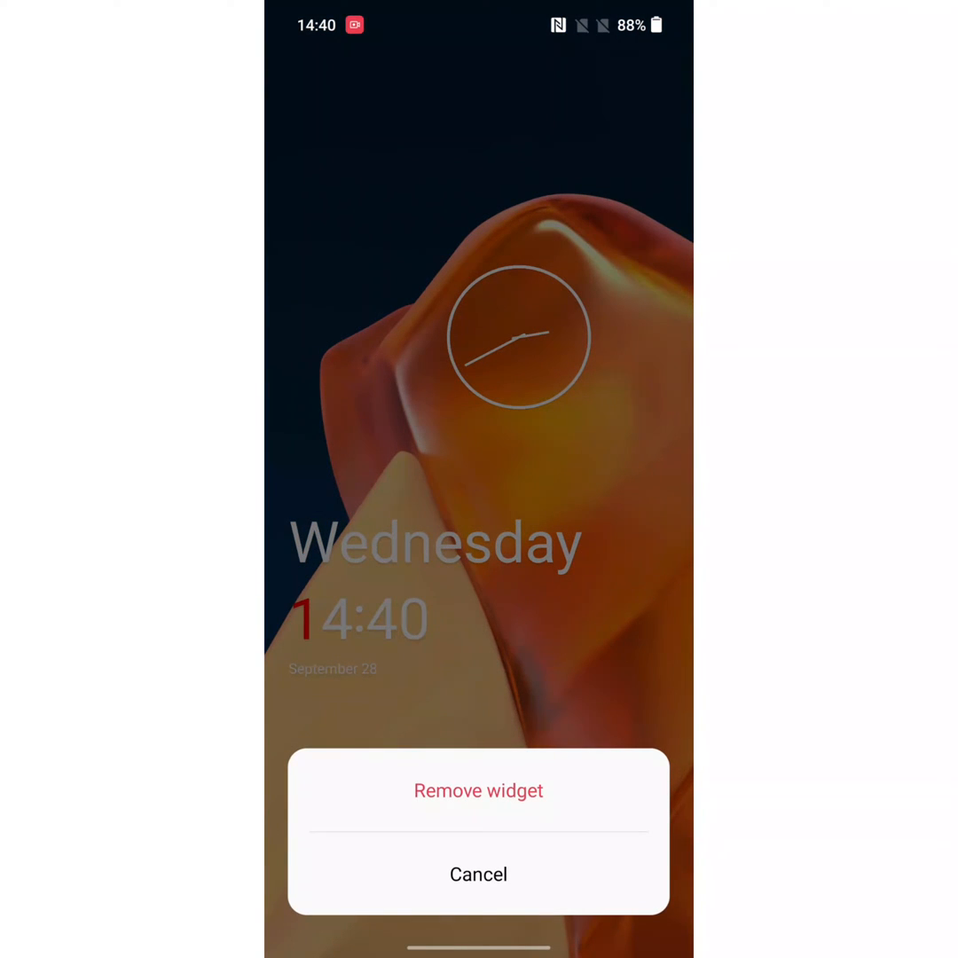